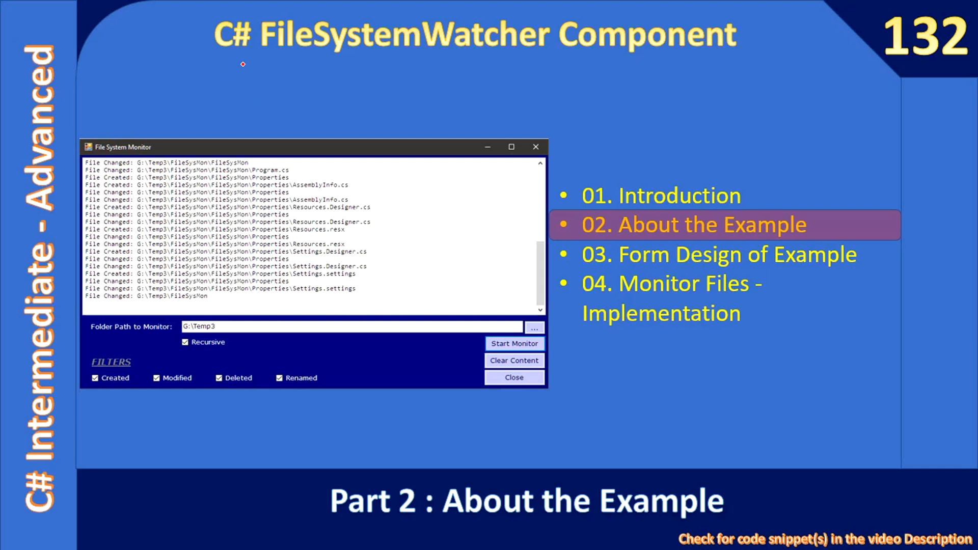
mouse_move(239, 66)
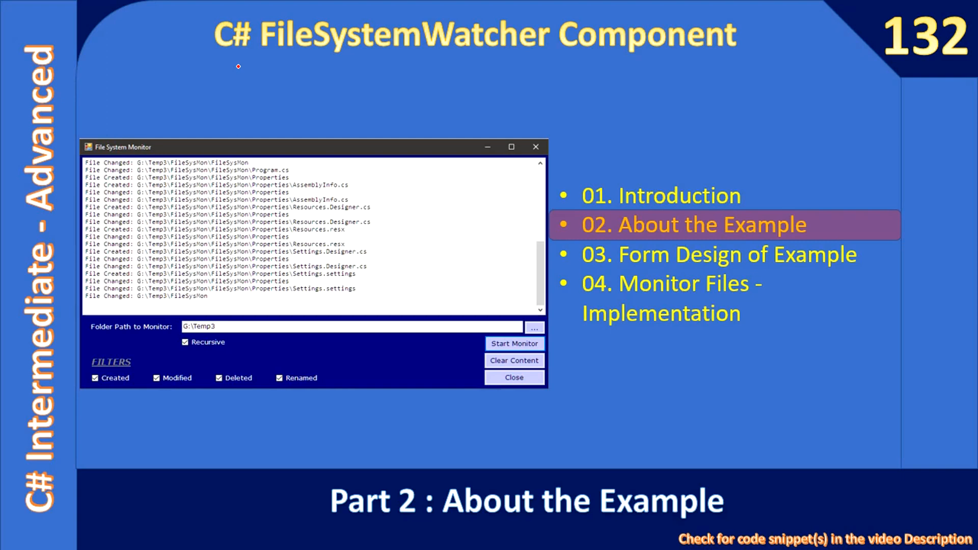
mouse_move(240, 65)
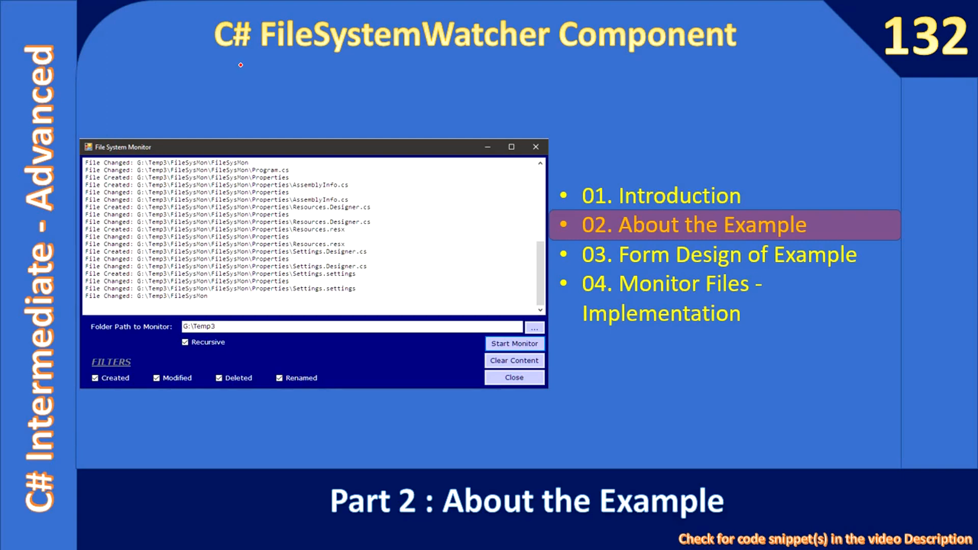
mouse_move(311, 52)
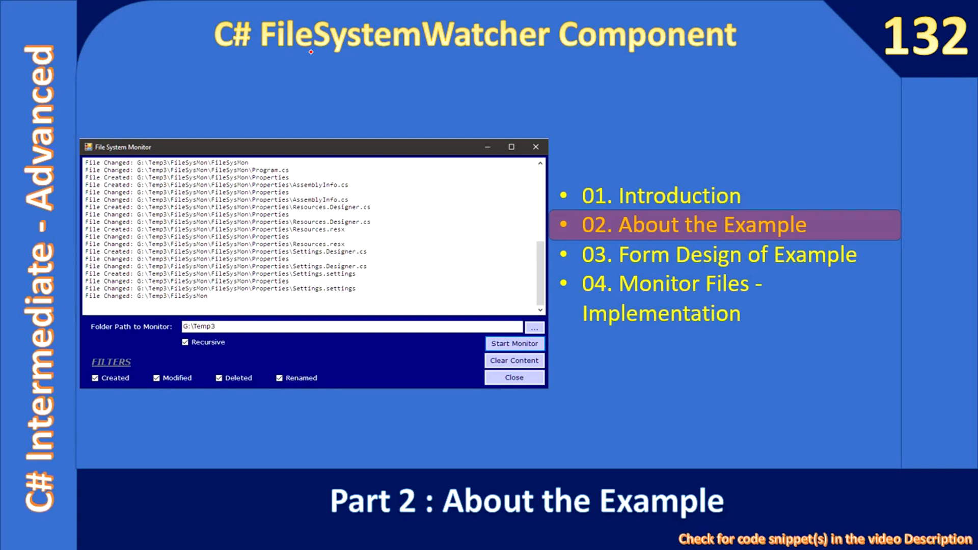
mouse_move(407, 47)
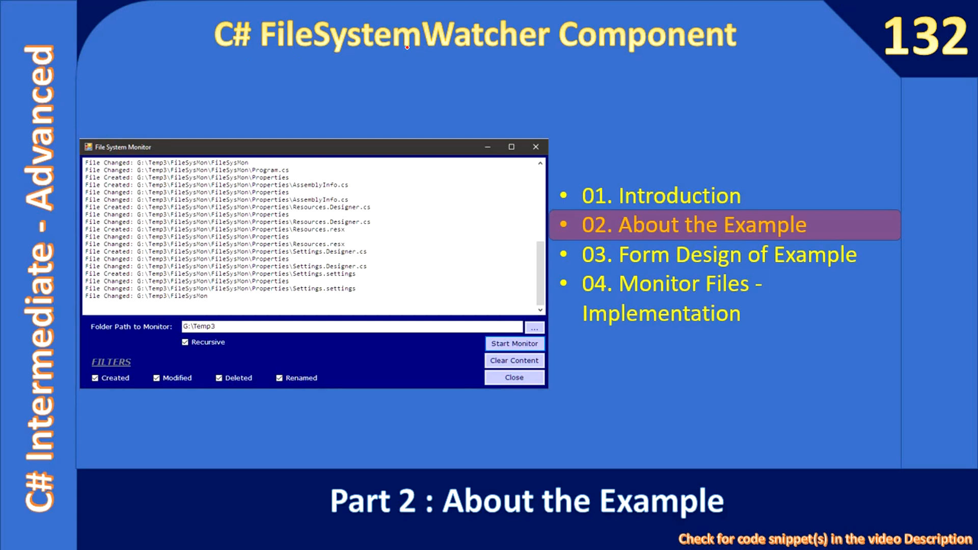
mouse_move(677, 231)
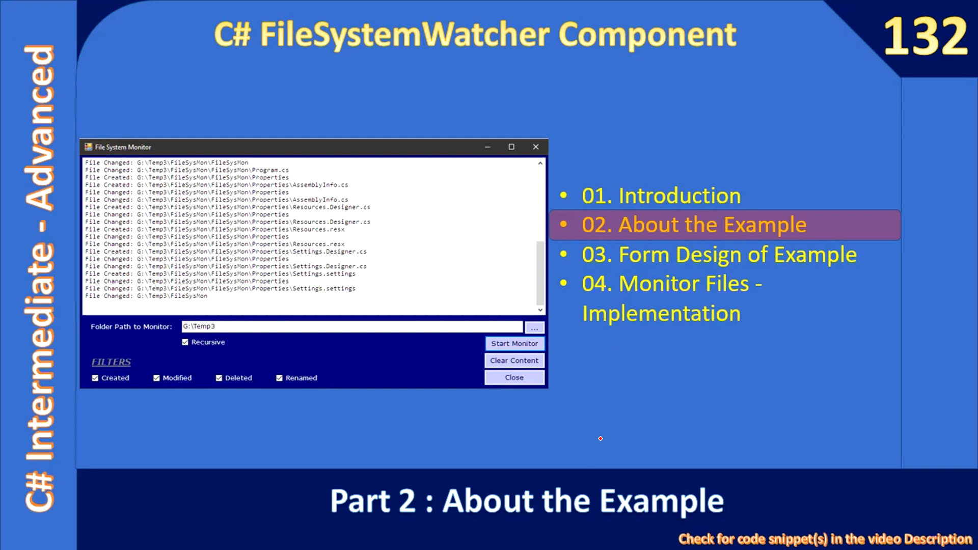
mouse_move(694, 304)
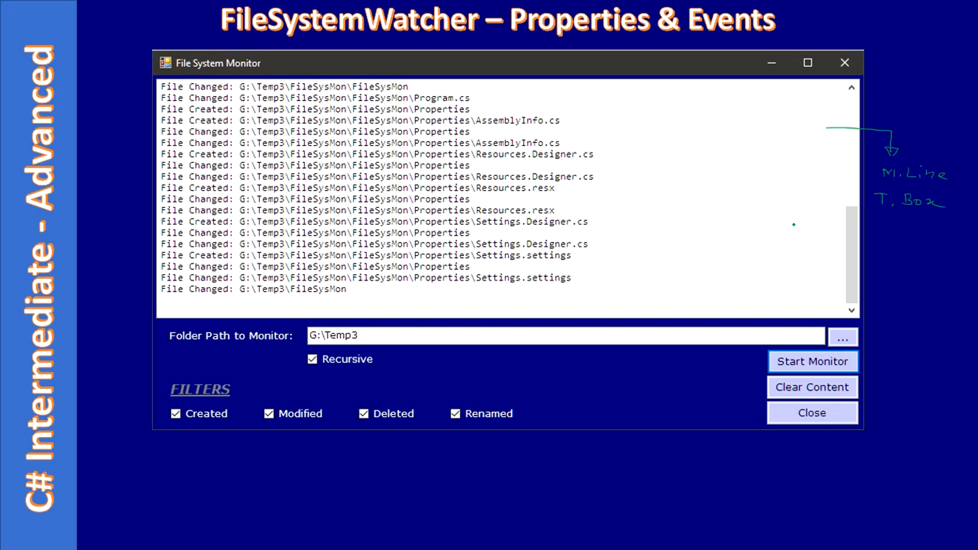
mouse_move(733, 157)
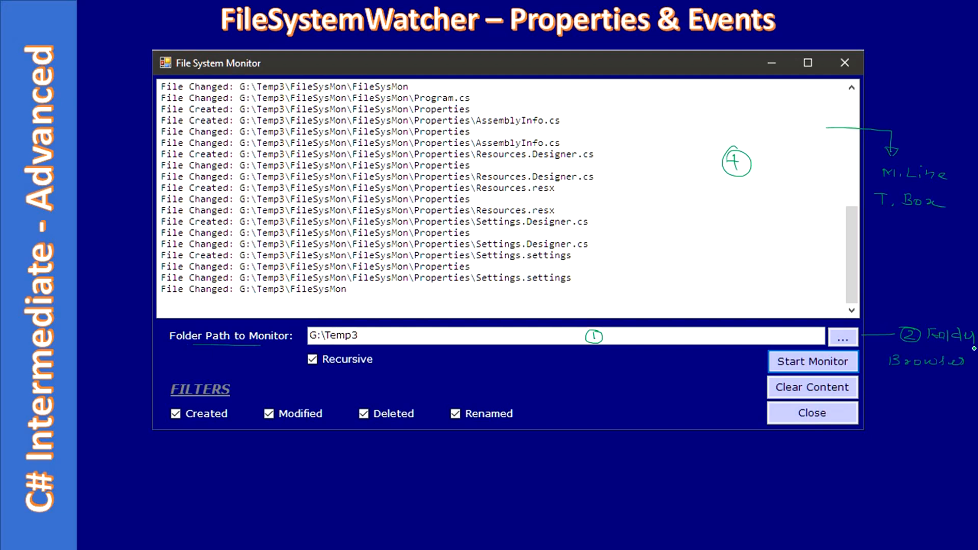
mouse_move(663, 328)
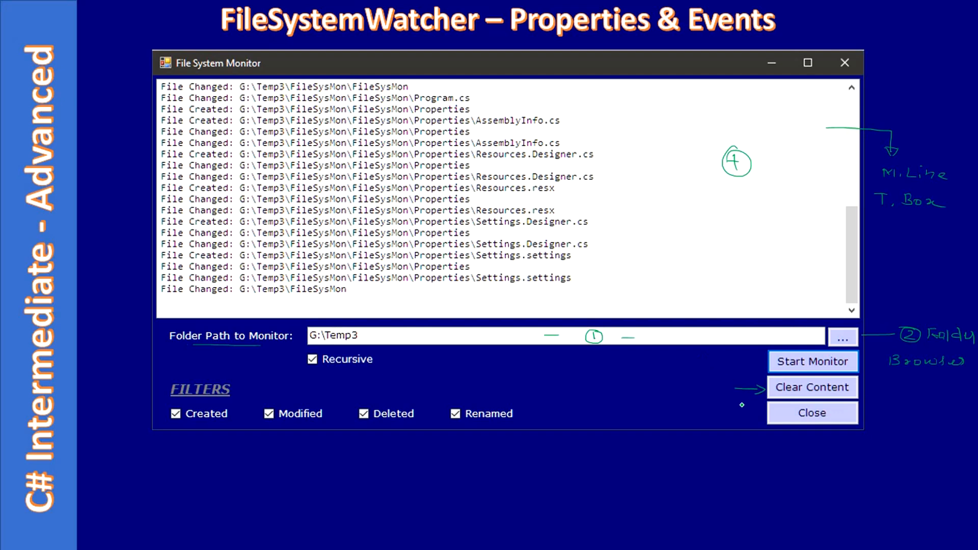
mouse_move(721, 389)
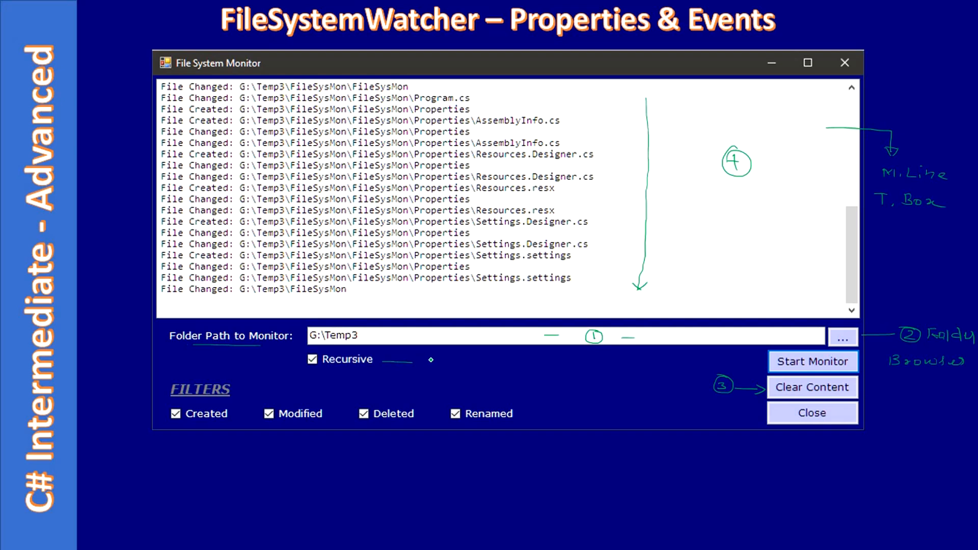
mouse_move(435, 362)
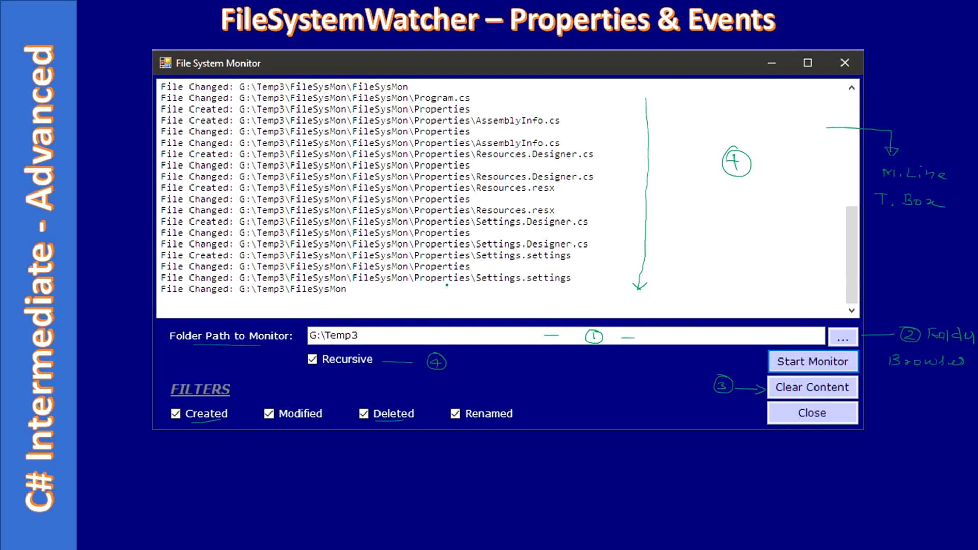
mouse_move(715, 414)
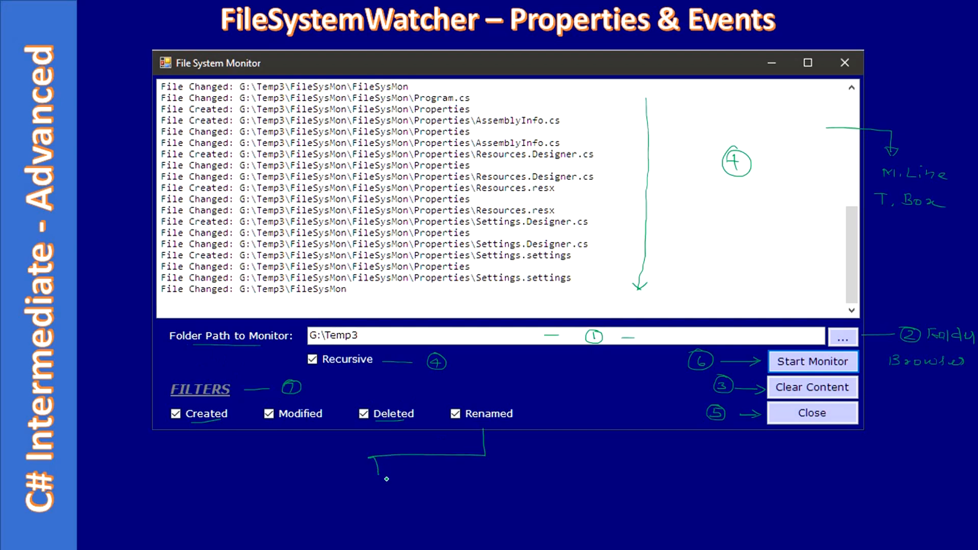
mouse_move(286, 493)
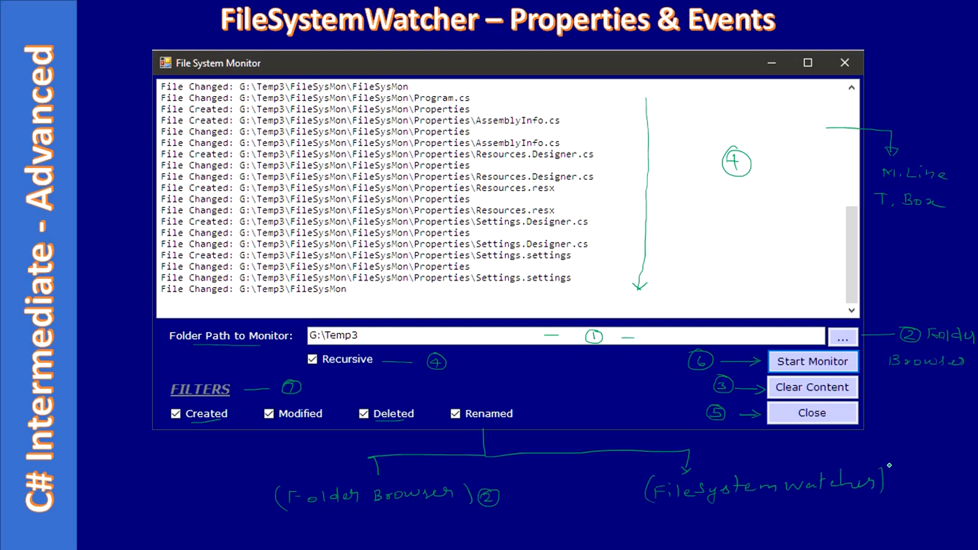
mouse_move(903, 442)
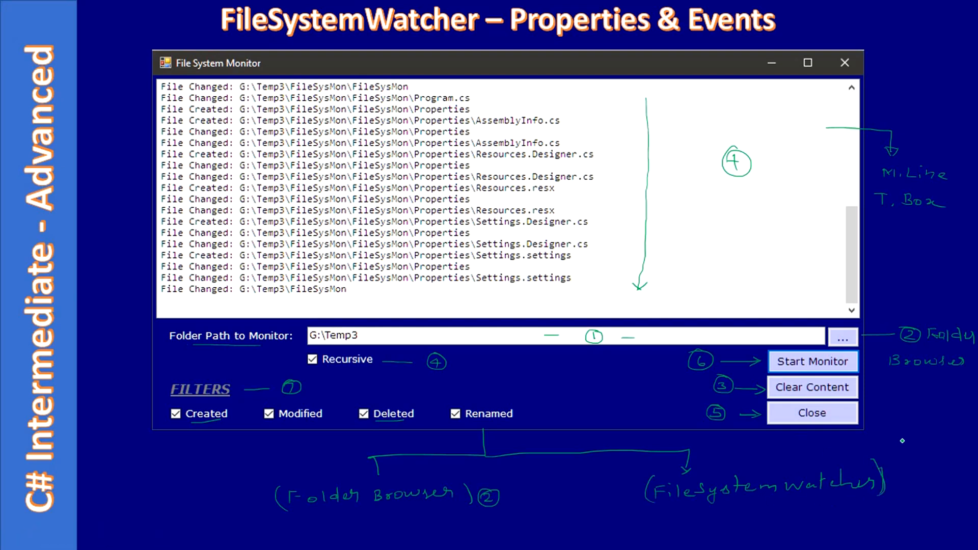